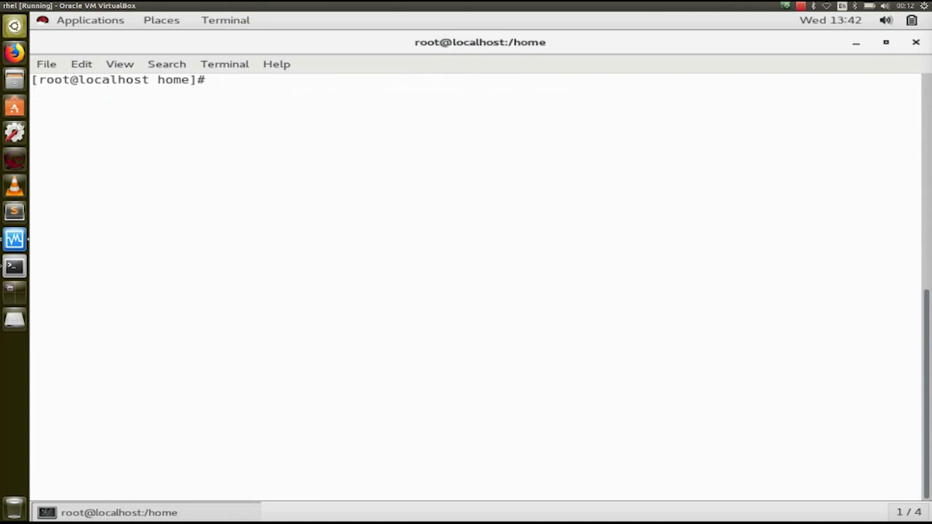
Step: Type notes on group ID ranges, including 1000-6000 for normal groups
{"action": "type", "text": "0 -999 Sys Group"}
{"action": "type", "text": "#"}
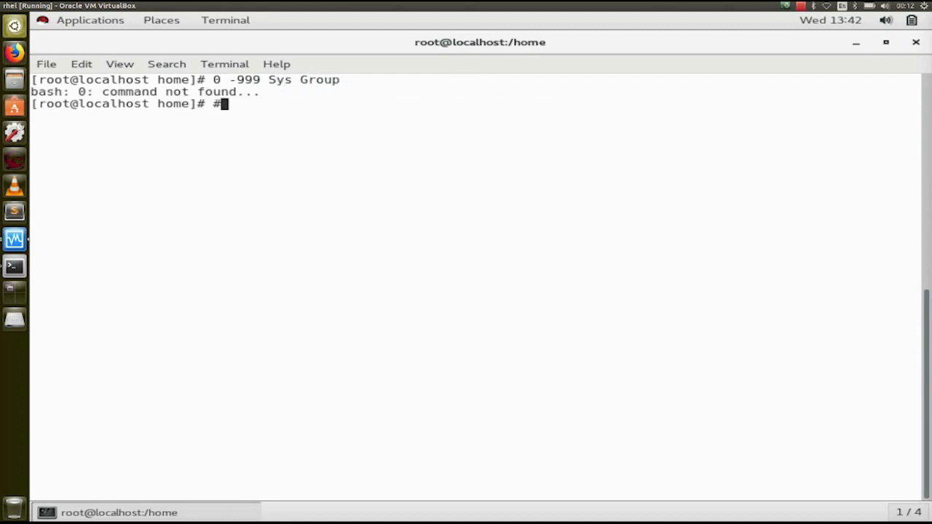
{"action": "type", "text": "\" \""}
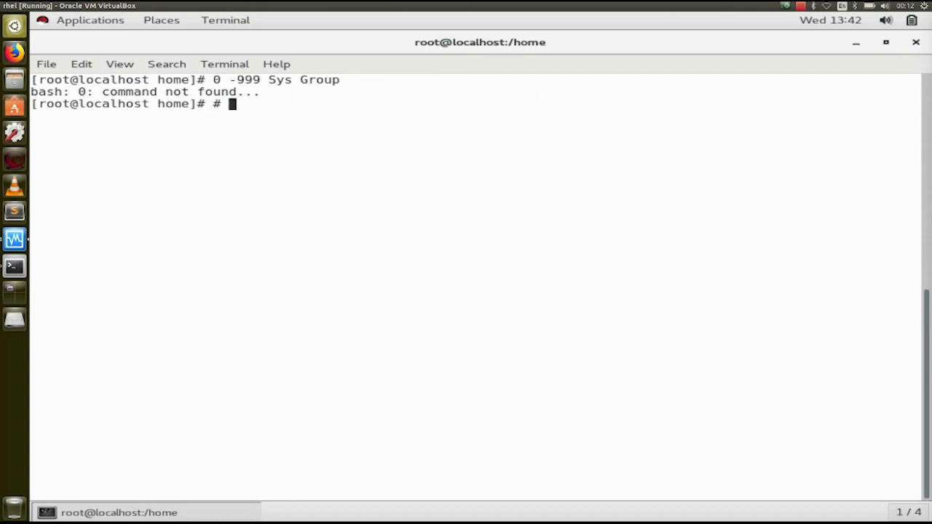
{"action": "type", "text": "1000"}
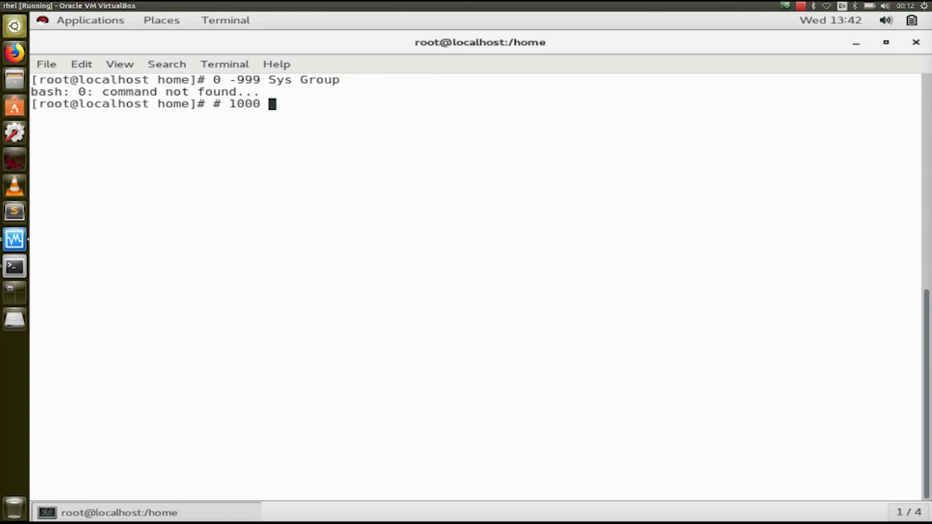
{"action": "type", "text": "- 6000"}
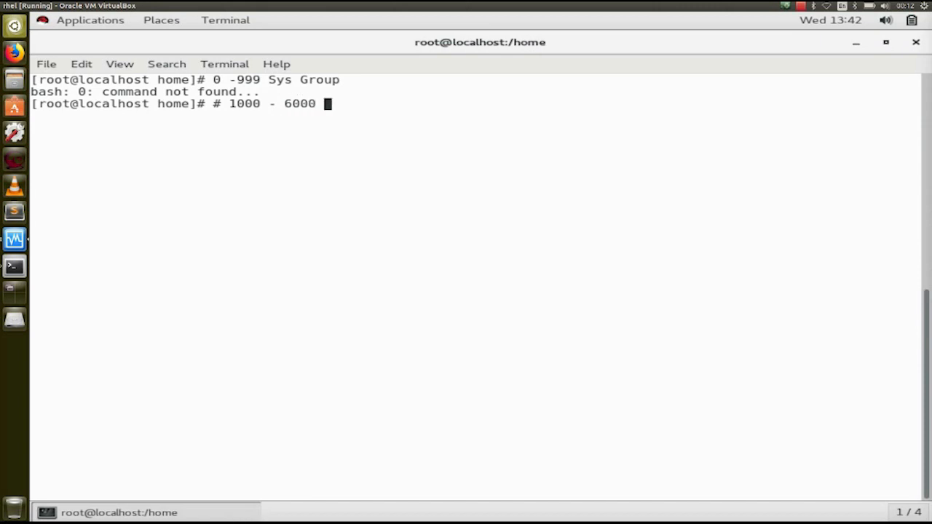
{"action": "type", "text": "Norm"}
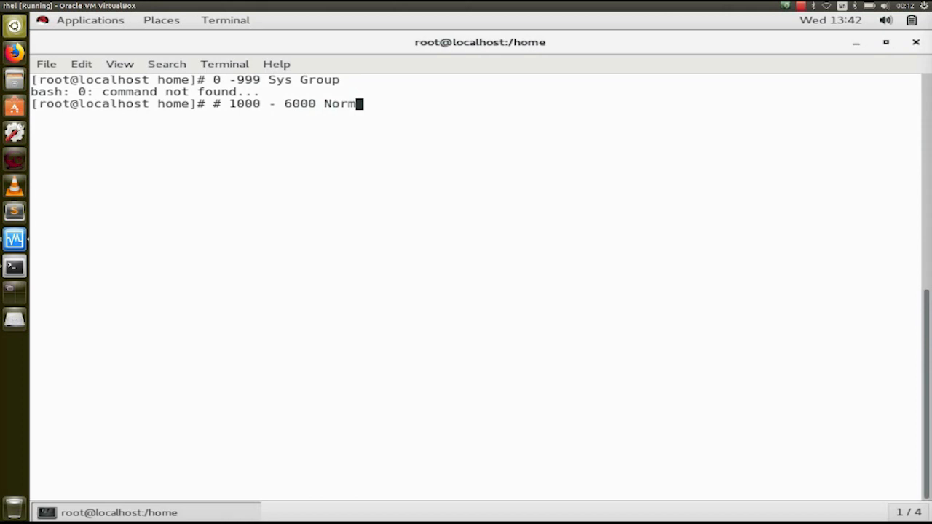
{"action": "type", "text": "al group"}
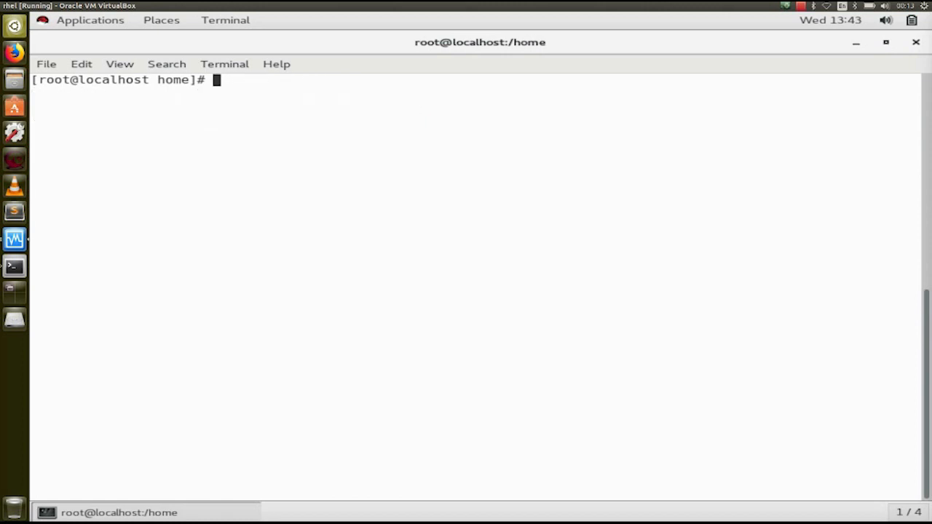
Step: Show the groupadd usage, then create the system group 'hacker' with groupadd -r
{"action": "type", "text": "group"}
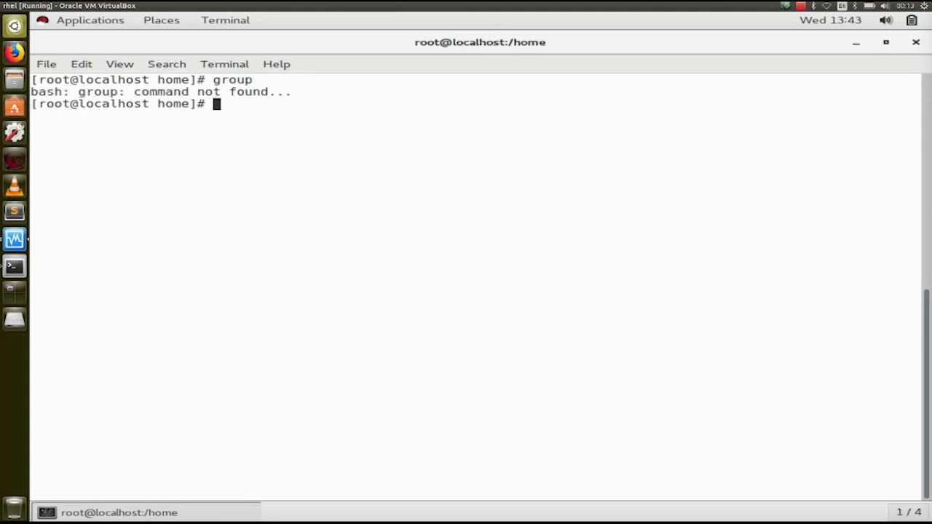
{"action": "type", "text": "g"}
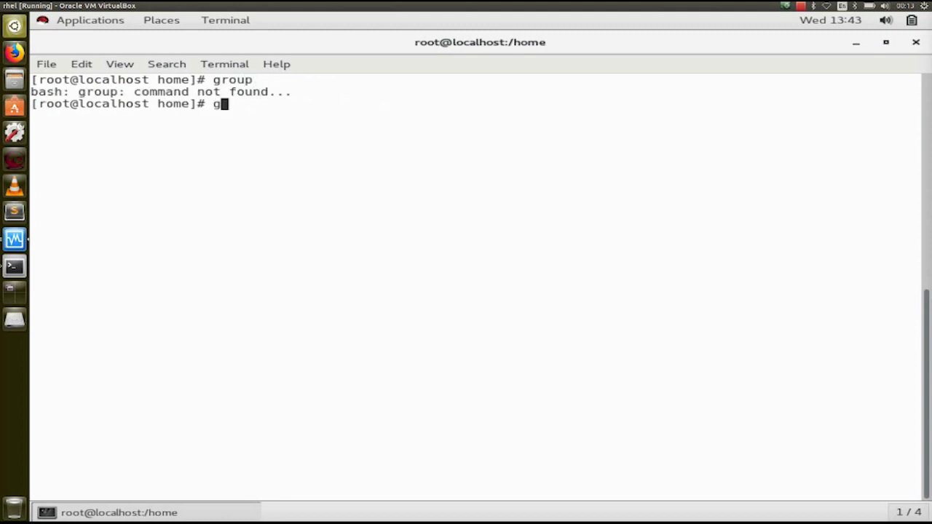
{"action": "type", "text": "roupadd"}
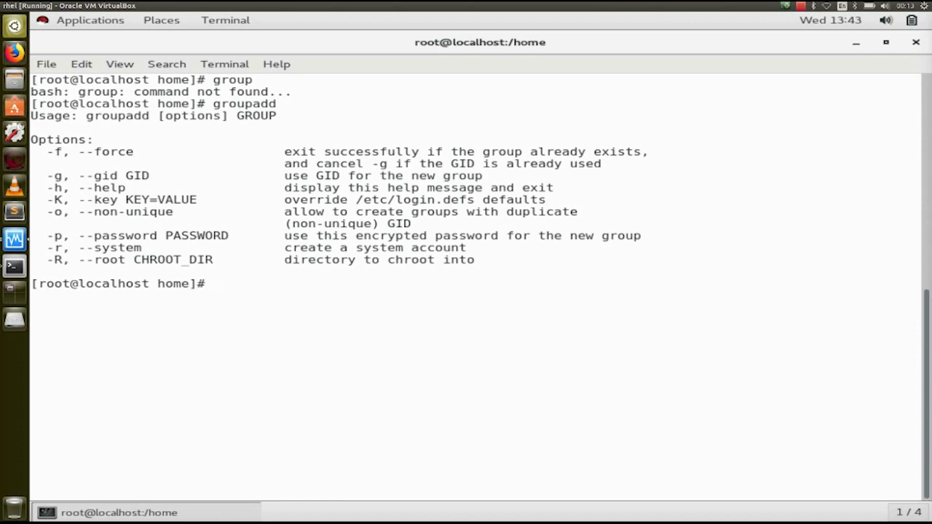
{"action": "type", "text": "groupadd -r"}
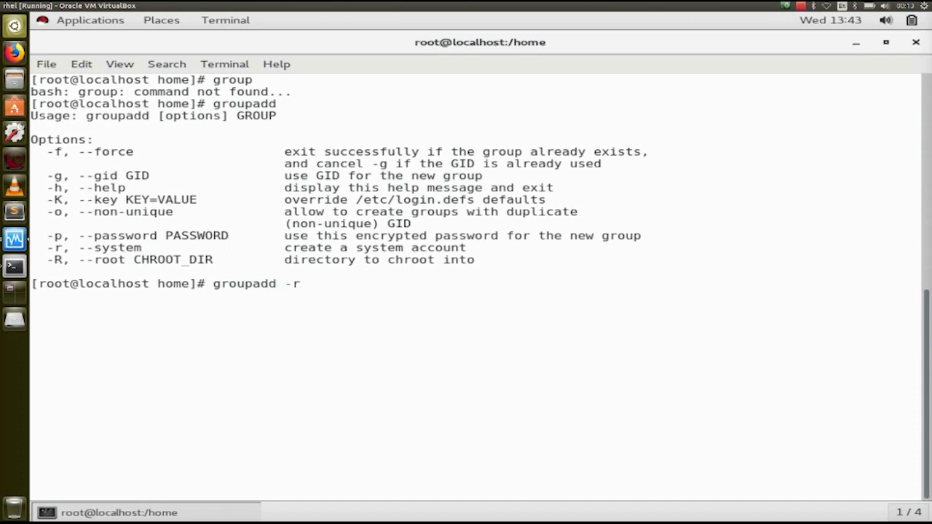
{"action": "type", "text": "hac"}
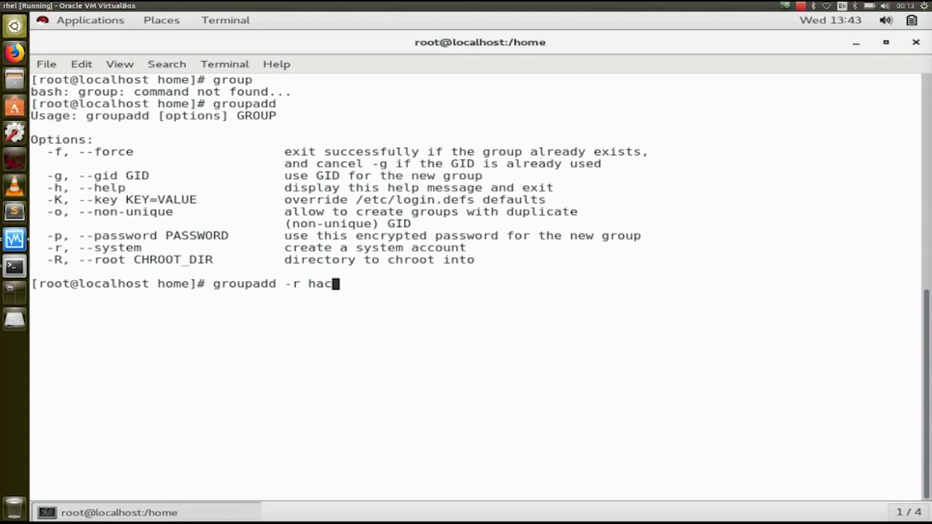
{"action": "key", "text": "Return"}
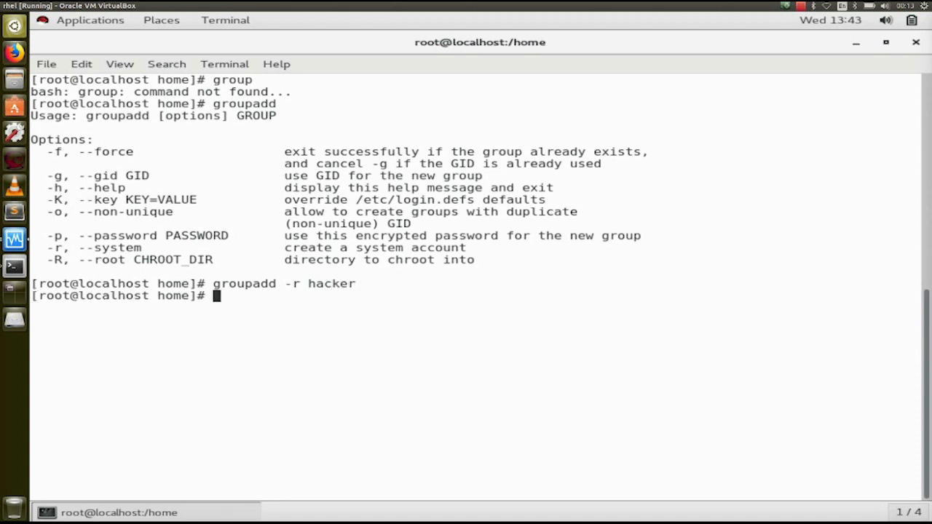
{"action": "type", "text": "groupadd"}
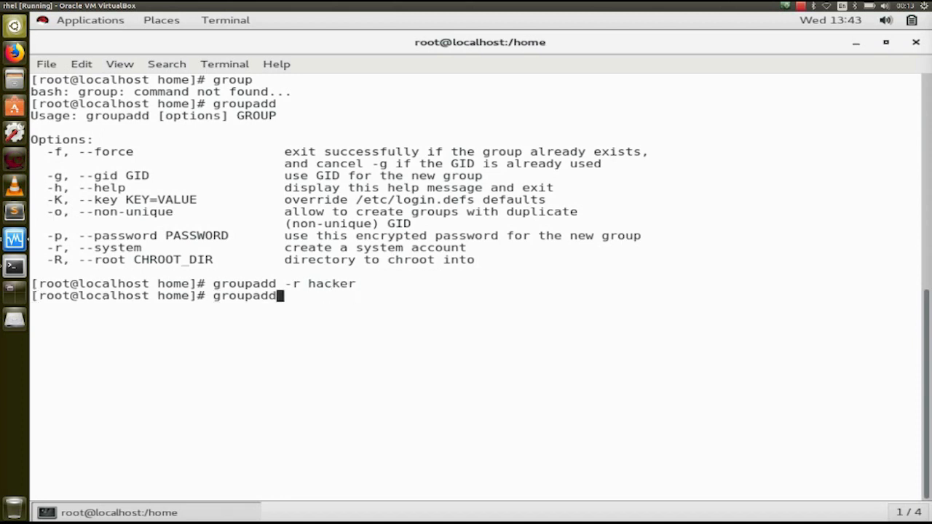
{"action": "type", "text": "# 1000 - 6000 Normal group"}
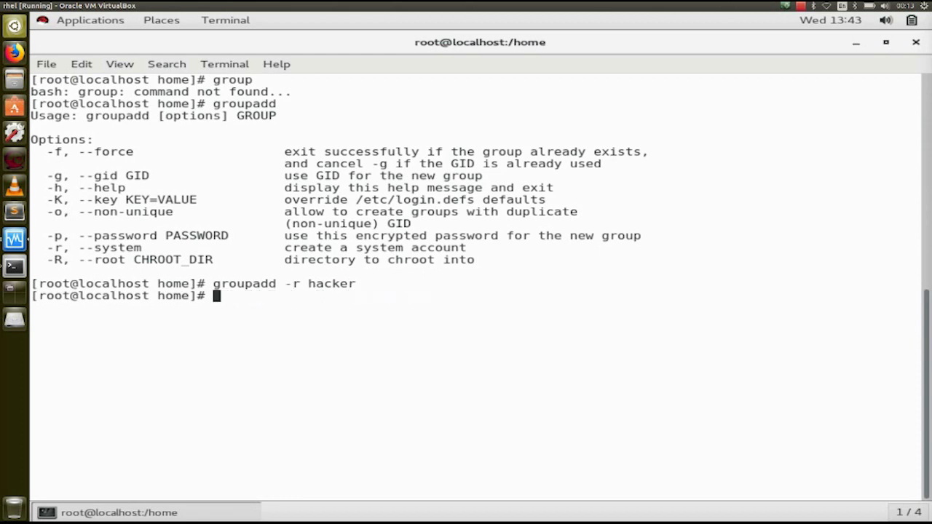
Step: List the last three /etc/group entries, confirming 'hacker' has GID 985
{"action": "type", "text": "tail /"}
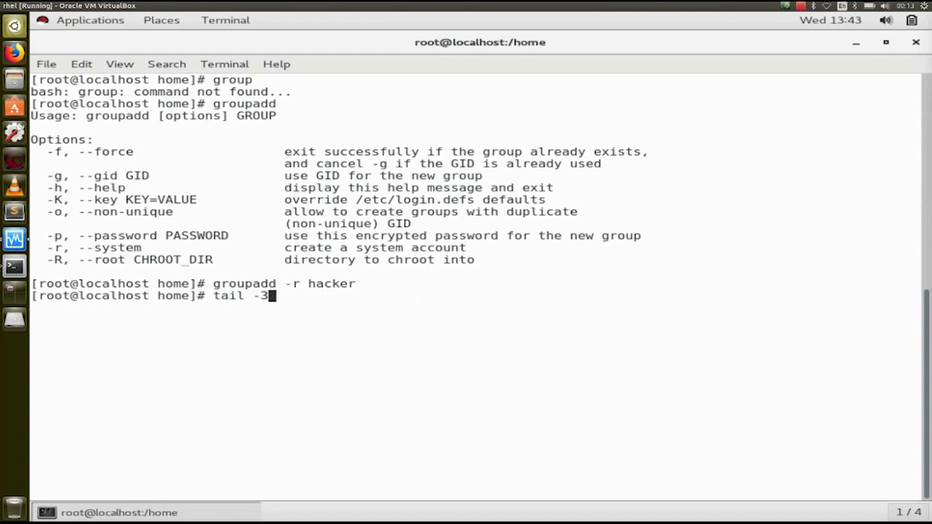
{"action": "type", "text": "/etc"}
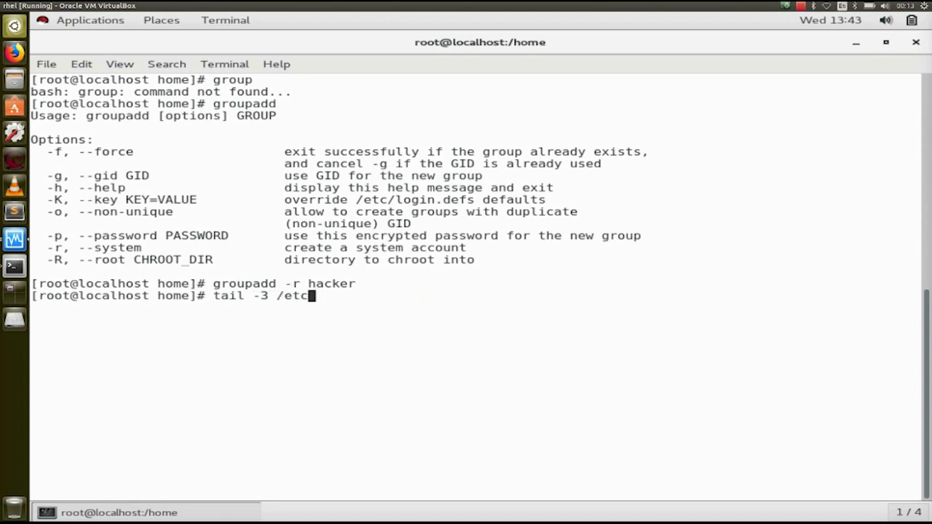
{"action": "type", "text": "/passw"}
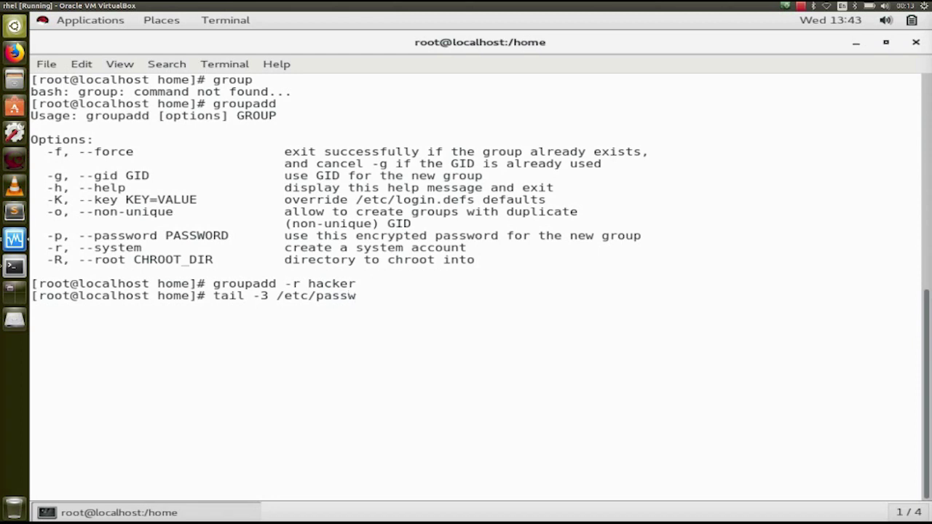
{"action": "type", "text": "group"}
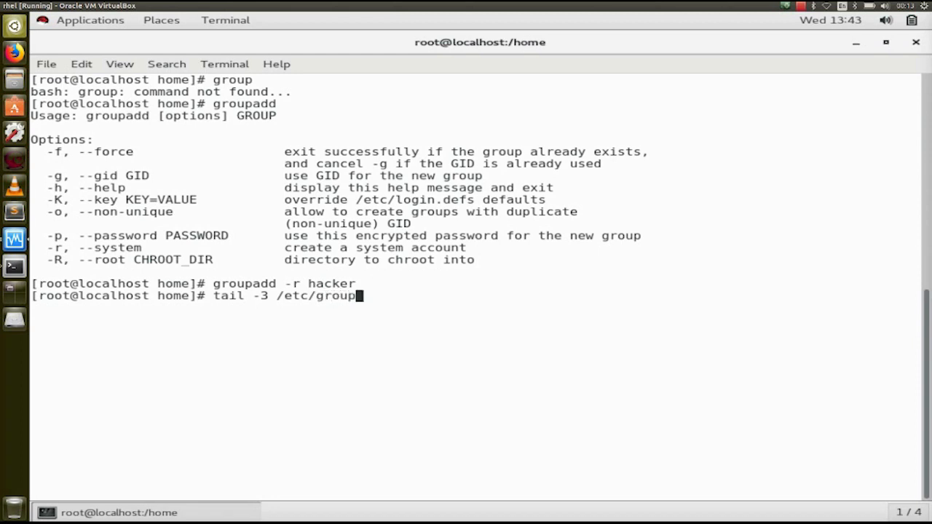
{"action": "key", "text": "Return"}
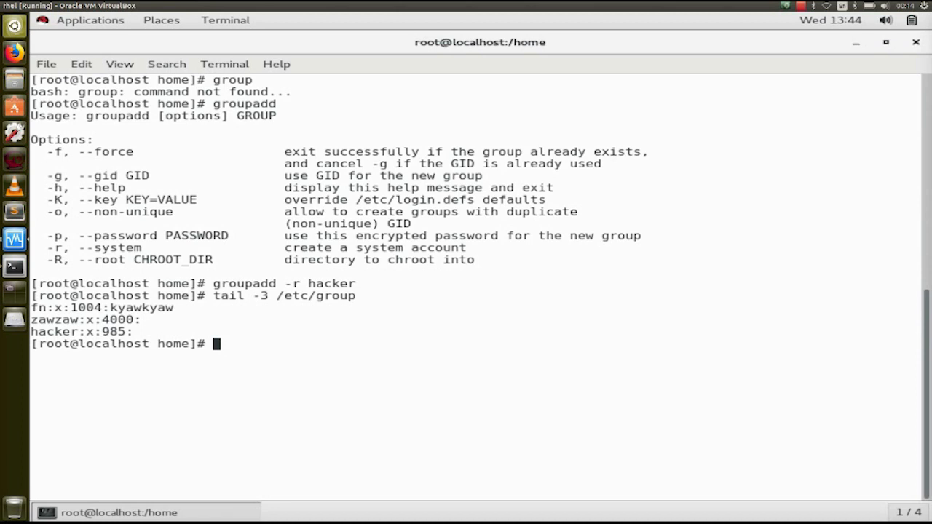
{"action": "type", "text": "us"}
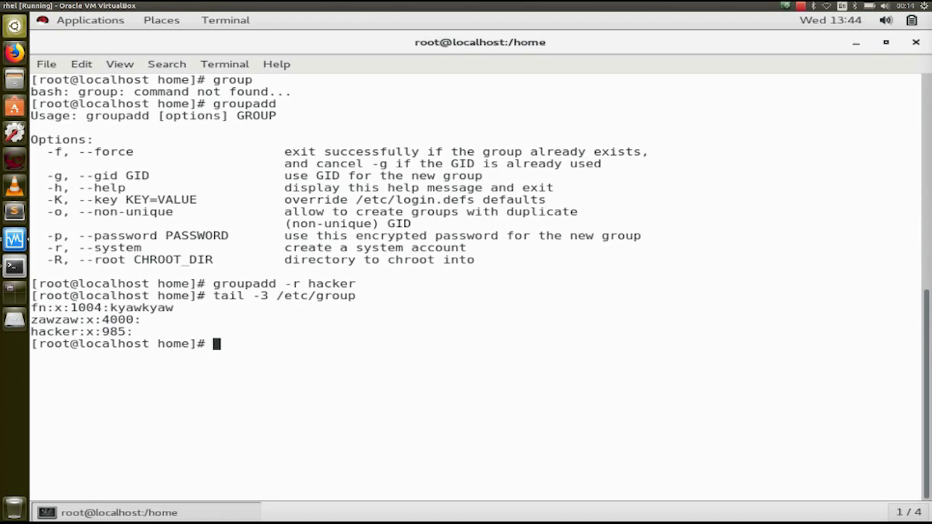
Step: Change hacker's GID with groupmod to 2000 after 1000 is rejected, then clear the screen
{"action": "type", "text": "groupmod"}
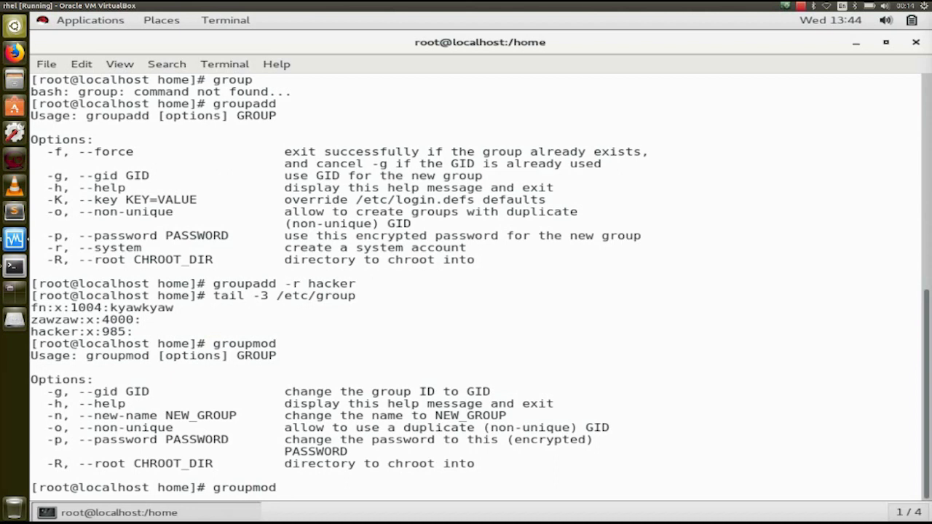
{"action": "type", "text": "-g"}
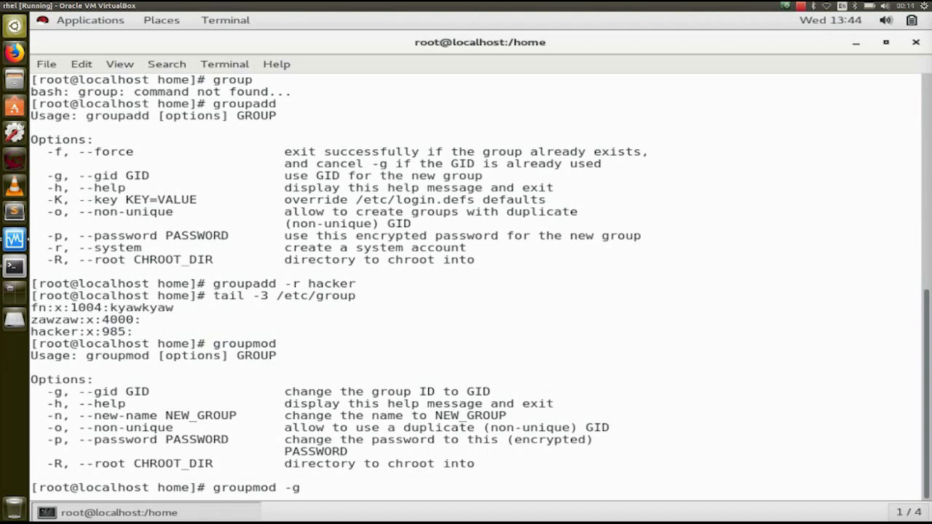
{"action": "type", "text": "1"}
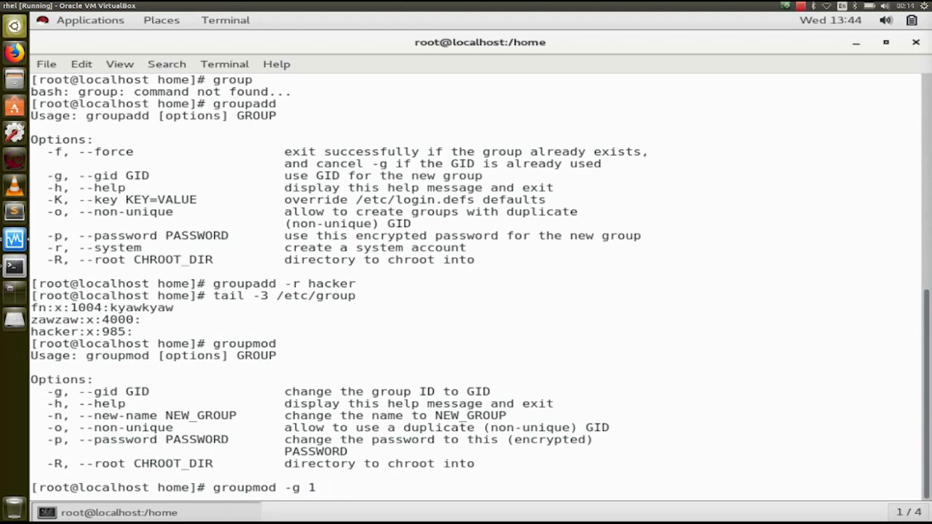
{"action": "type", "text": "0"}
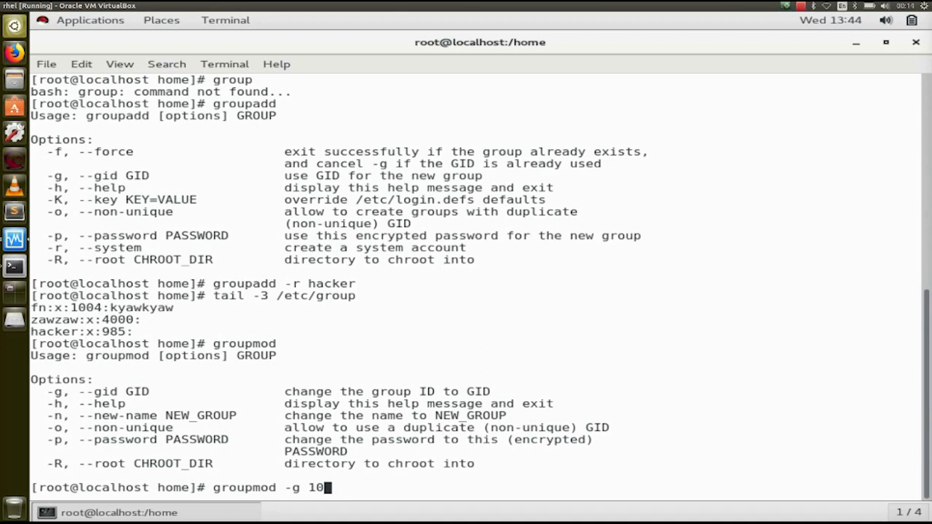
{"action": "type", "text": "00 hacker"}
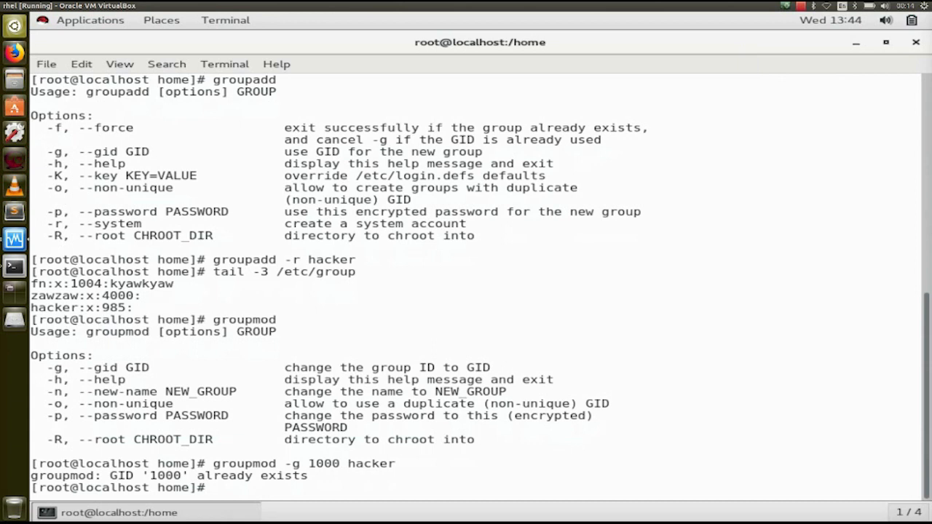
{"action": "type", "text": "groupmod -g 1000 hacker"}
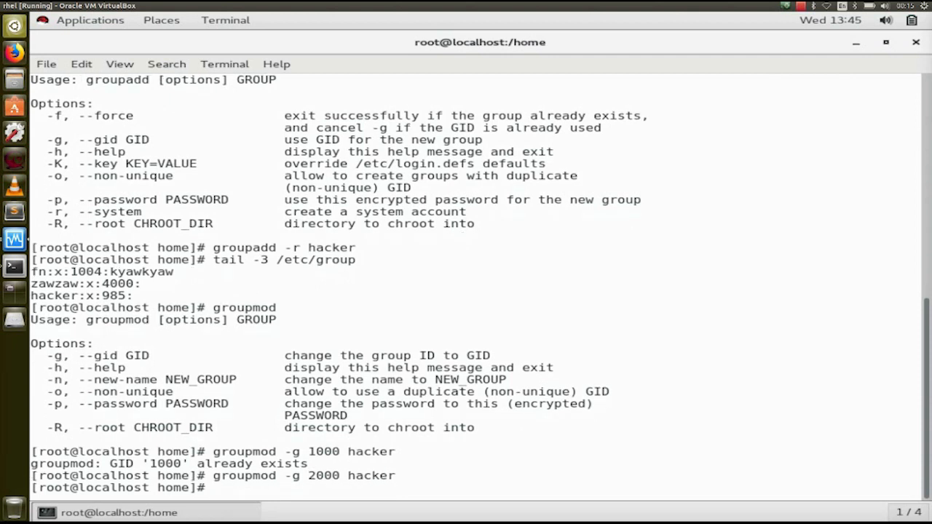
{"action": "type", "text": "clear"}
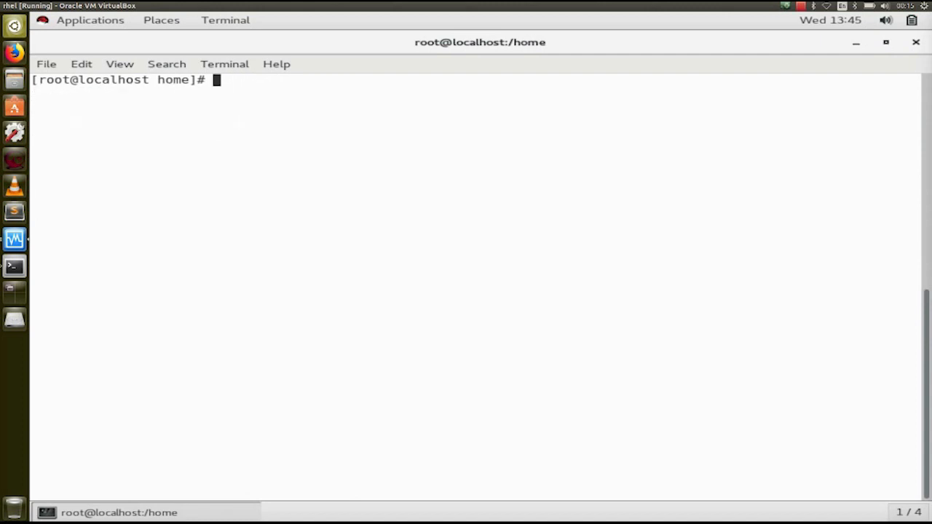
Step: Display /etc/login.defs, showing GID_MIN 1000, GID_MAX 60000 and system GIDs 201–999
{"action": "type", "text": "vi"}
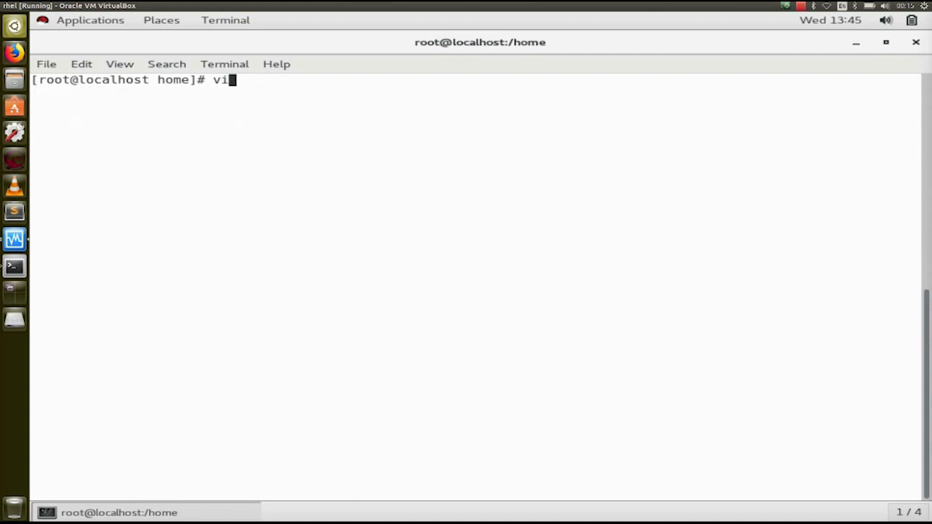
{"action": "type", "text": "cat"}
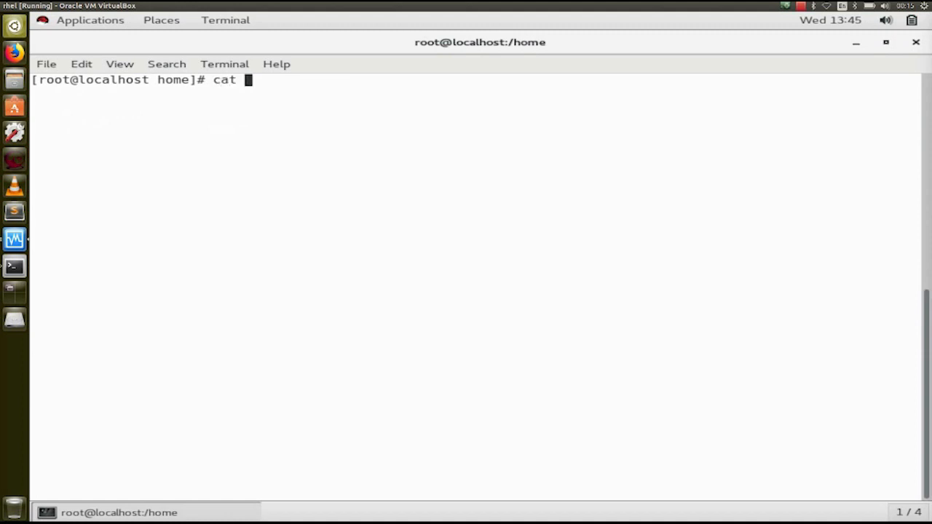
{"action": "type", "text": "/etc"}
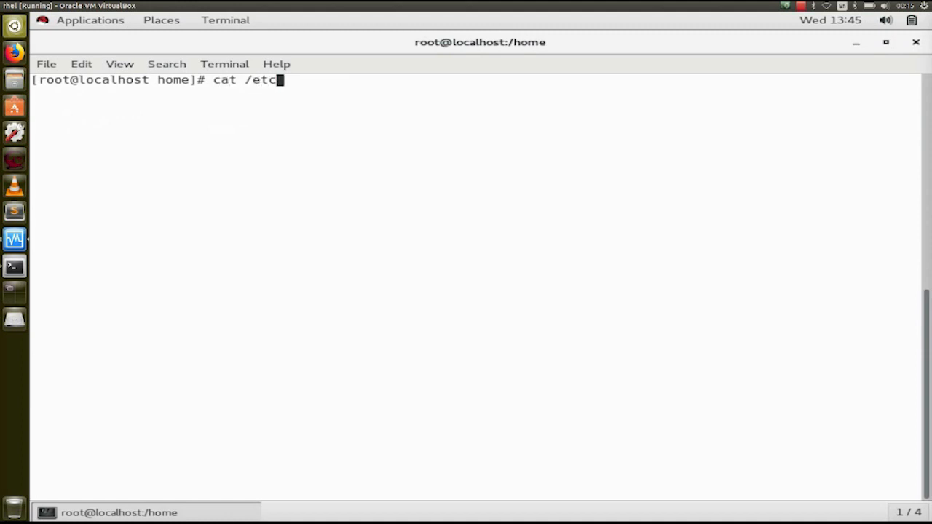
{"action": "type", "text": "/lo"}
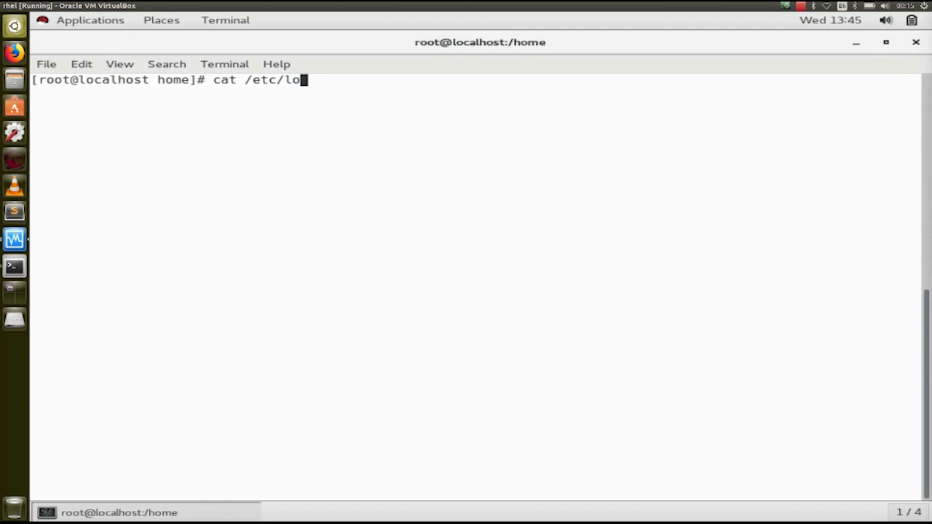
{"action": "type", "text": "gin.defs"}
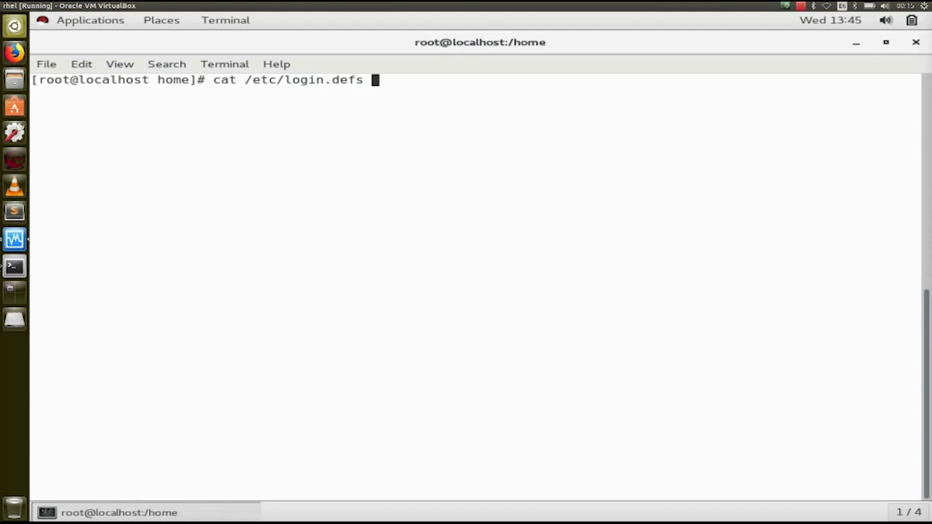
{"action": "key", "text": "Return"}
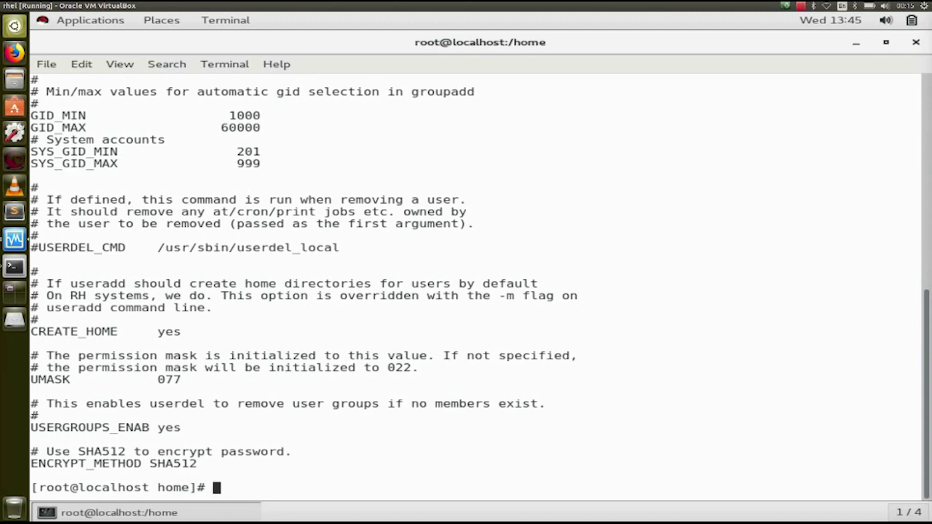
{"action": "type", "text": "cat /etc/login.defs"}
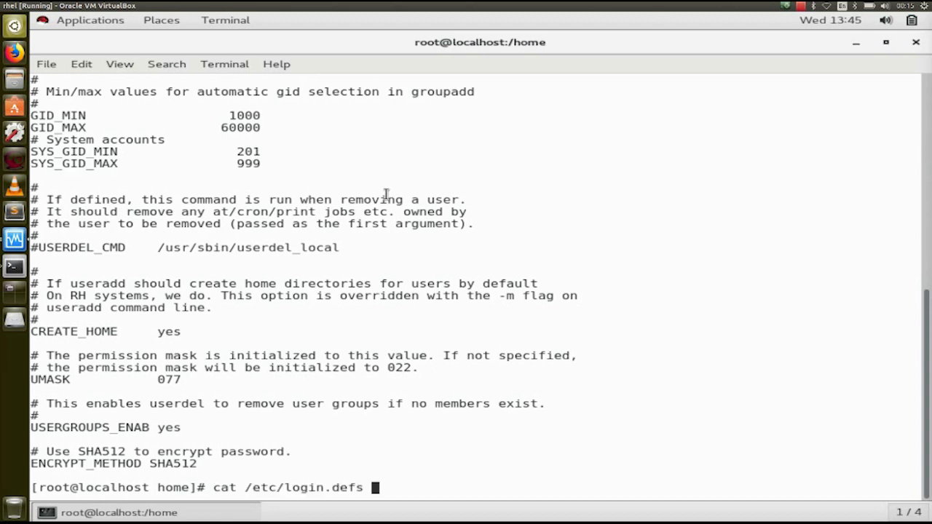